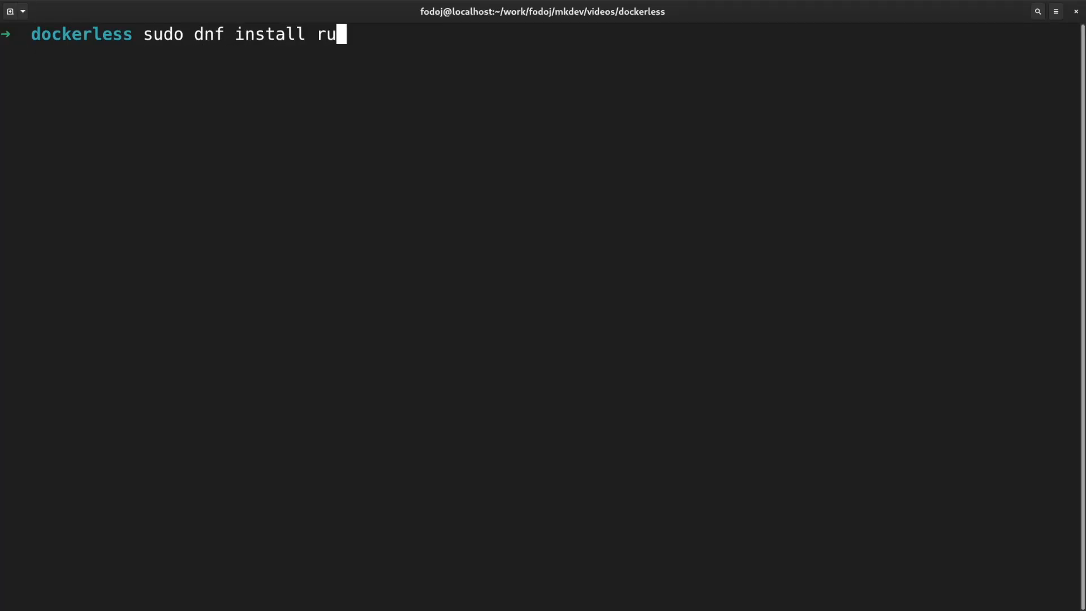
Run sudo dnf install runc -y, downloading and installing containerd.io 1.4.9
text(nc -y)
key(Return)
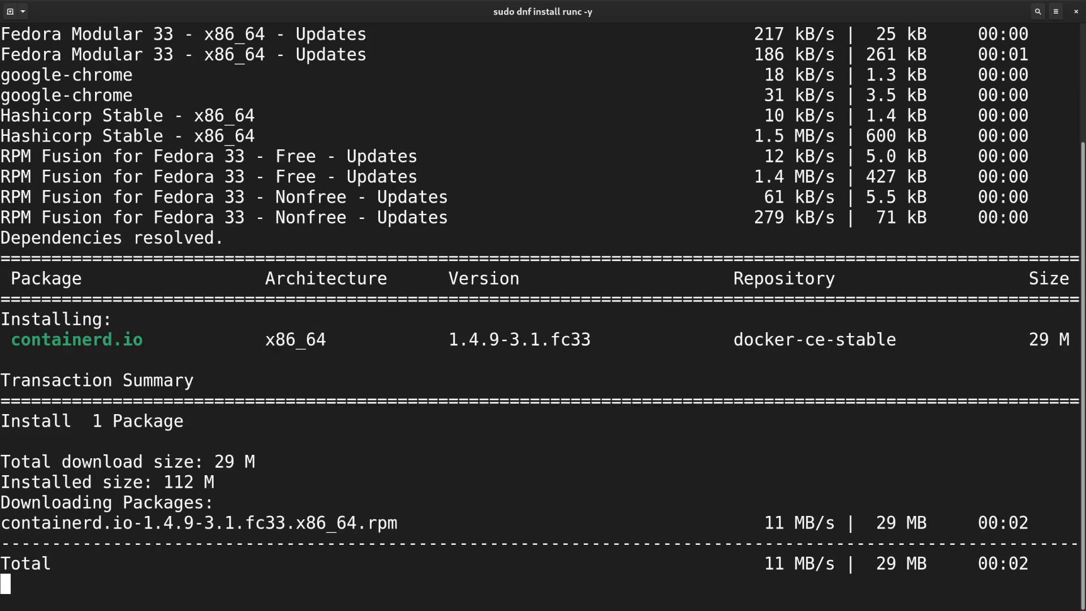
scroll(down, 3)
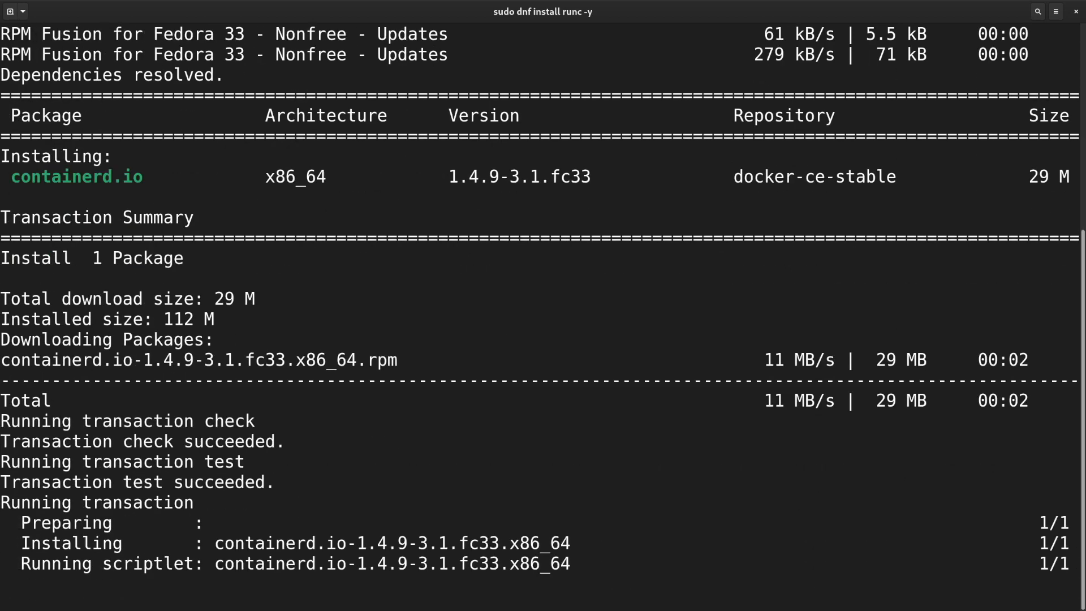